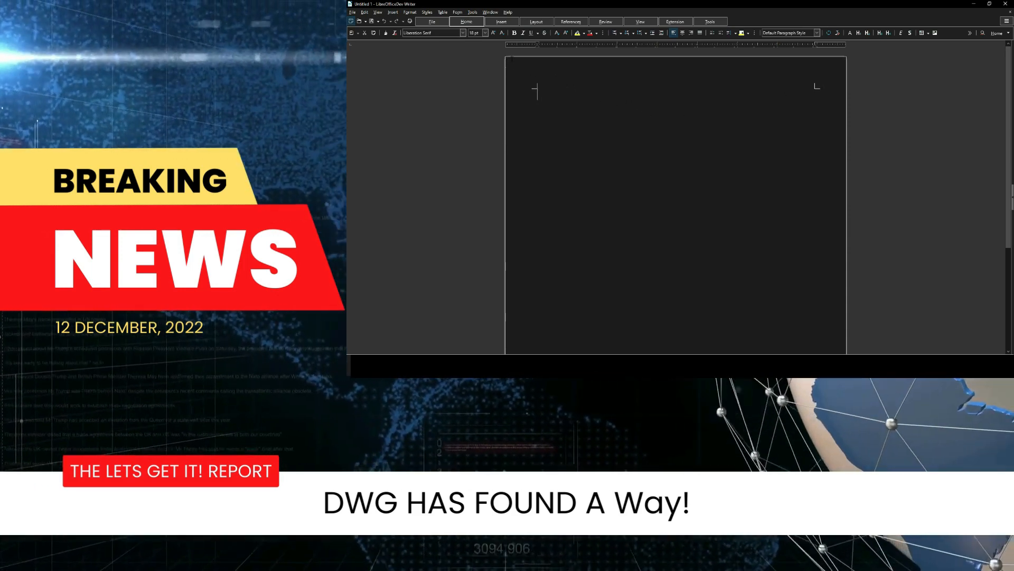
# Reach the Application Colors settings page in the LibreOffice Options dialog
pyautogui.click(473, 11)
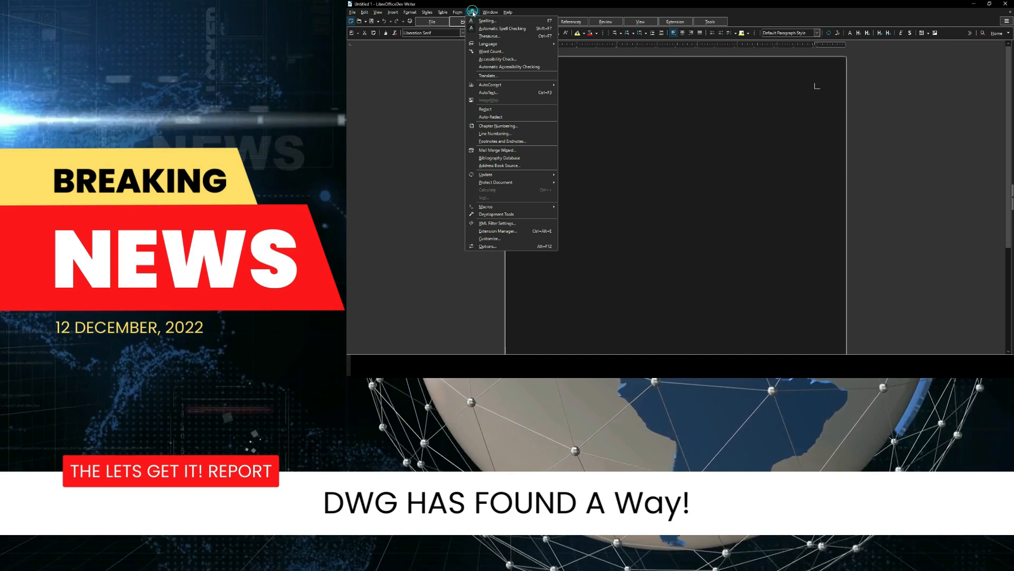
pyautogui.click(488, 247)
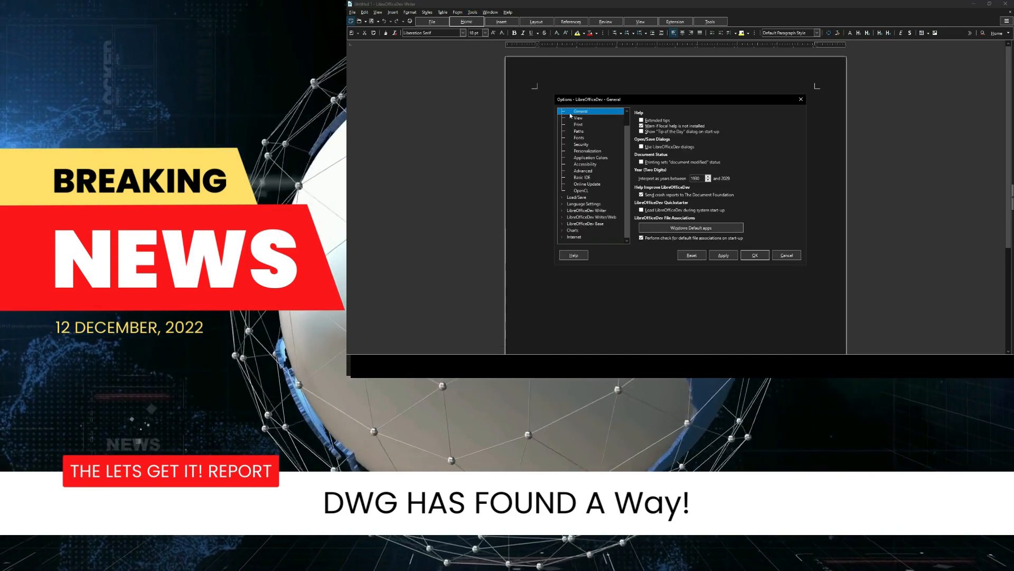
pyautogui.click(590, 158)
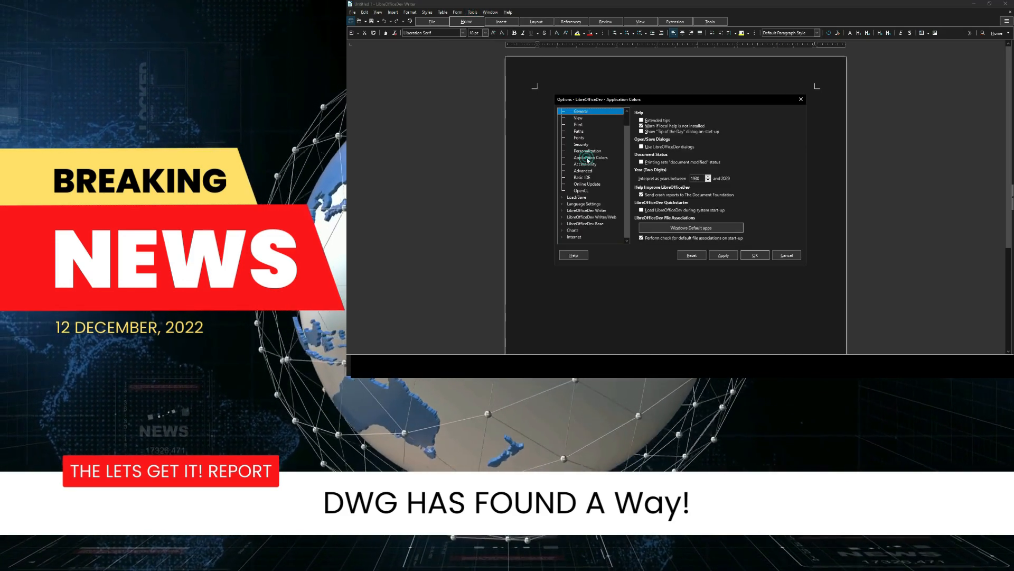
pyautogui.click(590, 157)
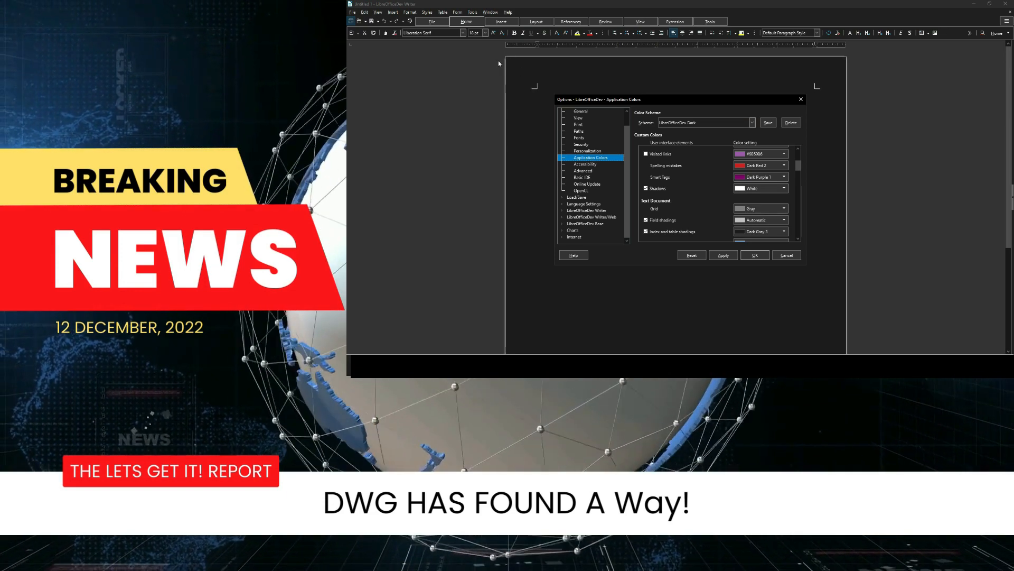
pyautogui.moveTo(523, 70)
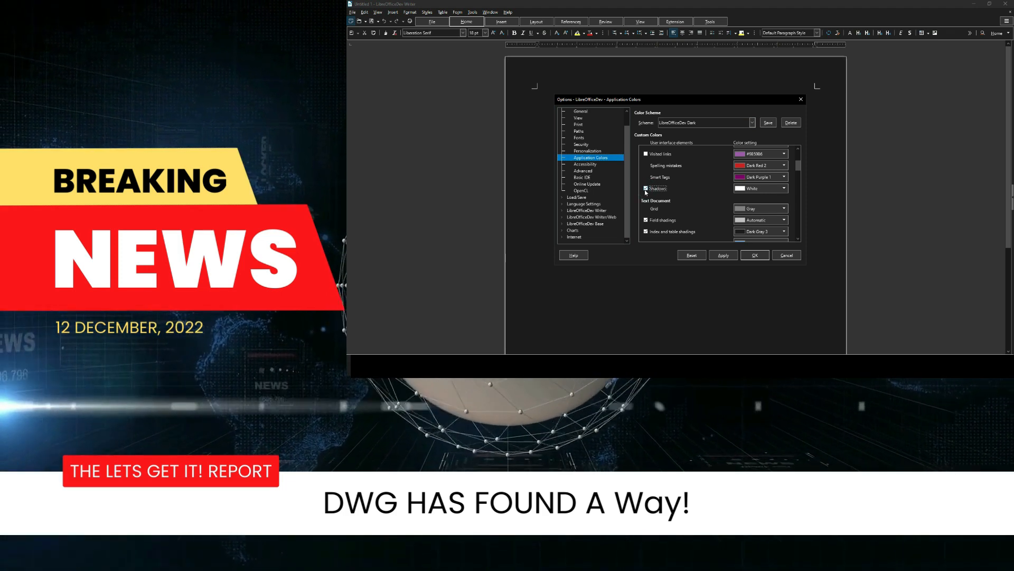
# Toggle the Shadows colour element in the dark scheme's custom colours list
pyautogui.click(646, 188)
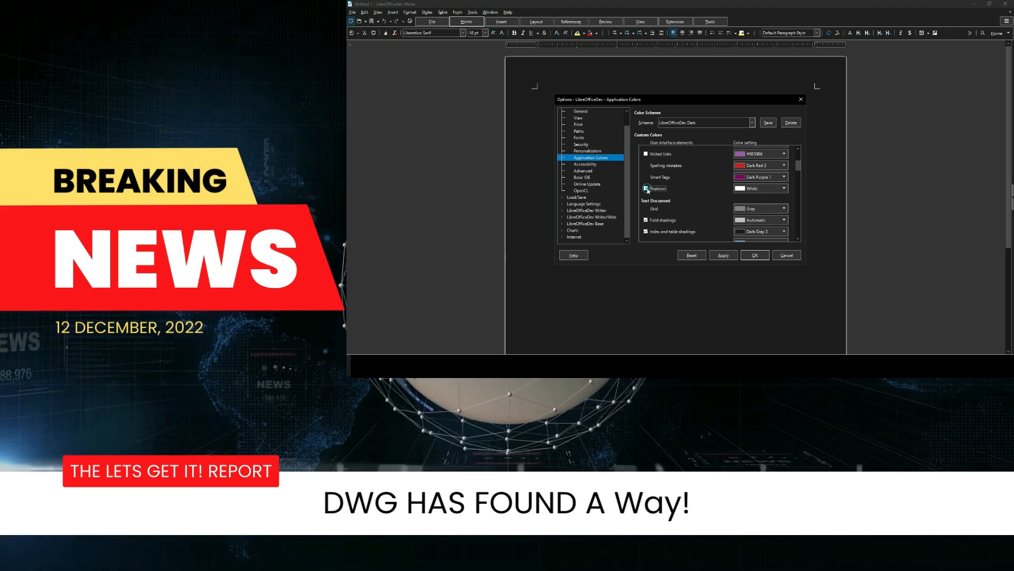
pyautogui.click(723, 254)
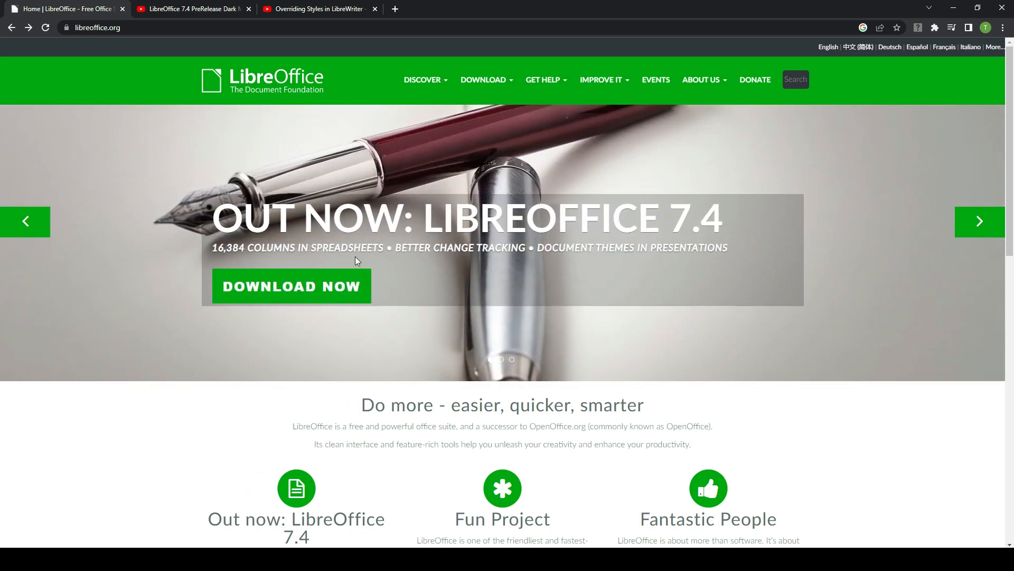
pyautogui.moveTo(459, 122)
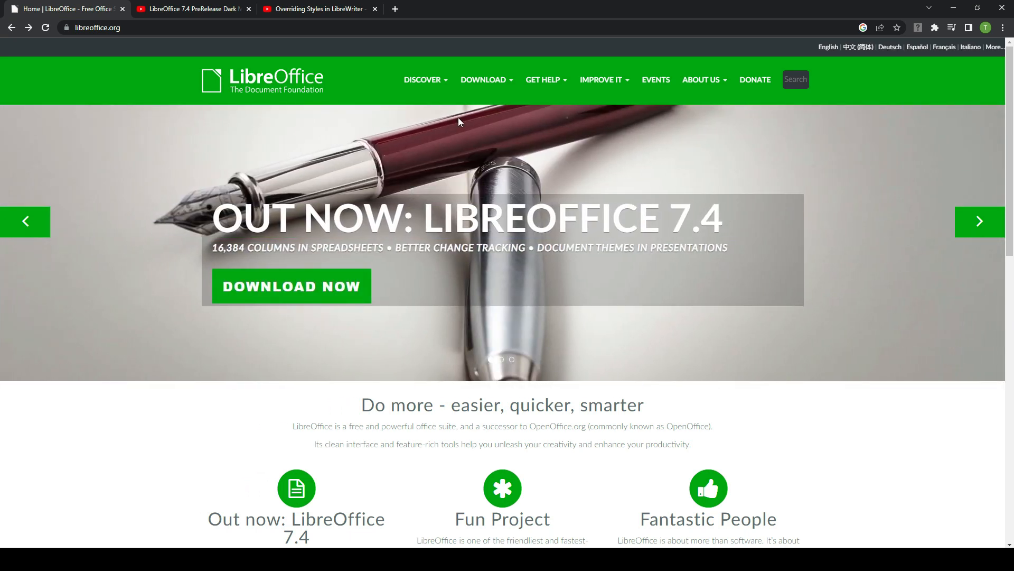
pyautogui.moveTo(484, 79)
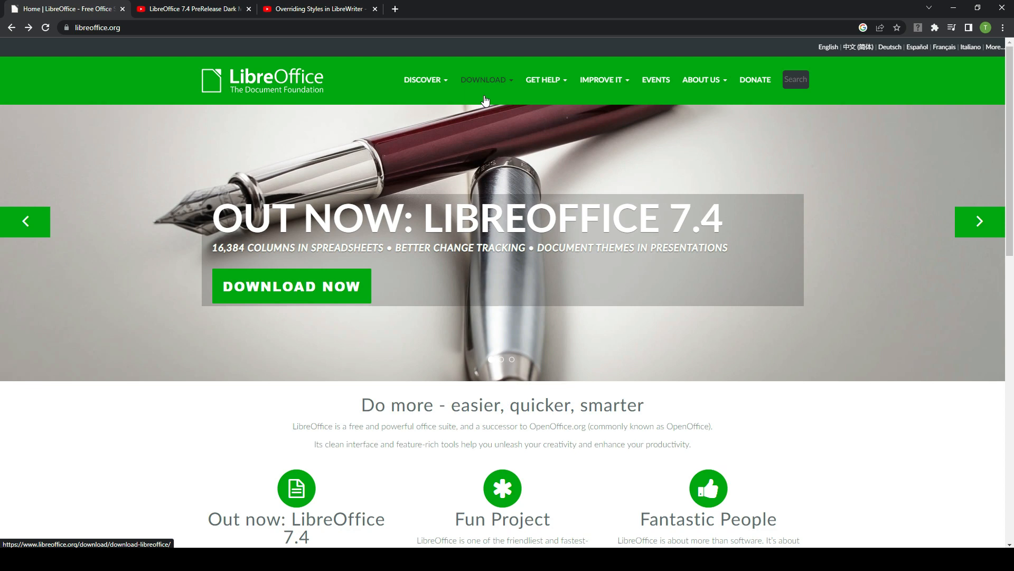
# Navigate from libreoffice.org to the Download LibreOffice page
pyautogui.click(483, 79)
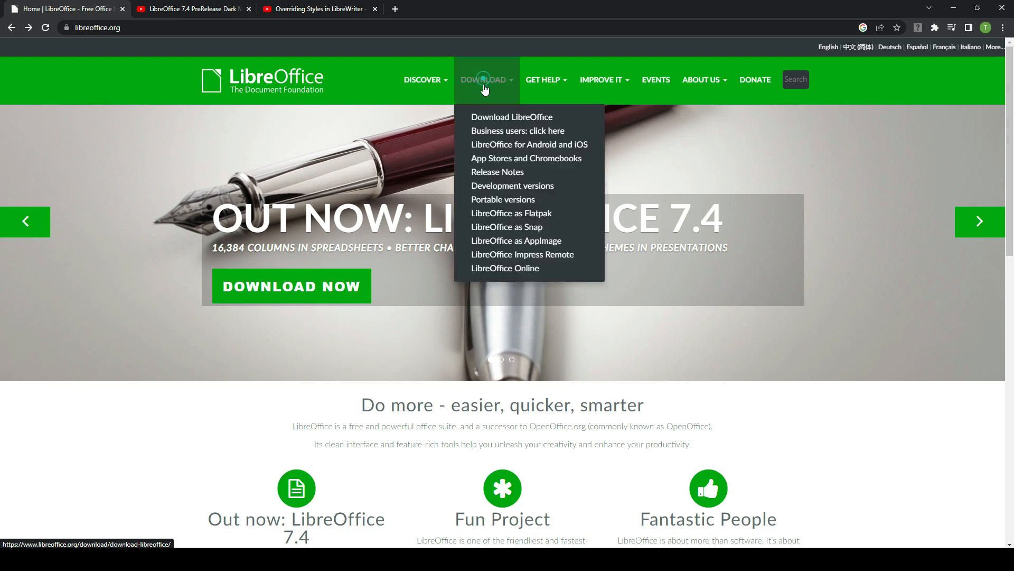
pyautogui.click(512, 117)
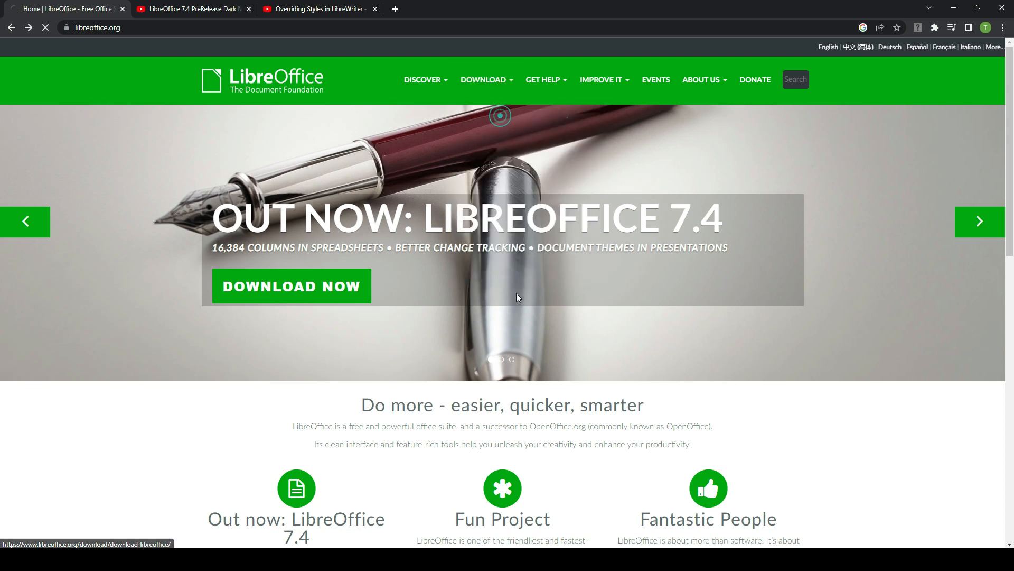
pyautogui.click(292, 287)
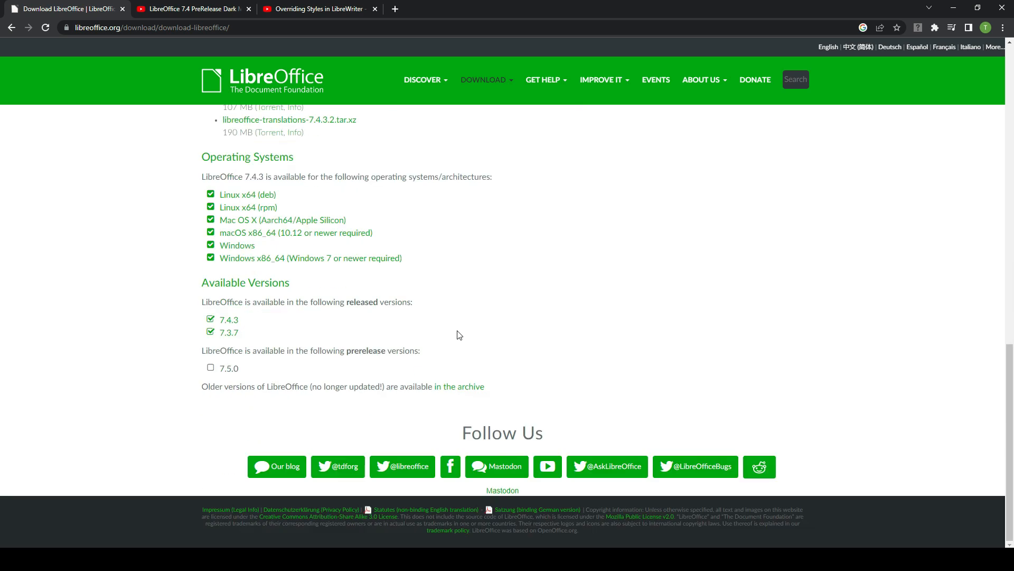
pyautogui.moveTo(388, 367)
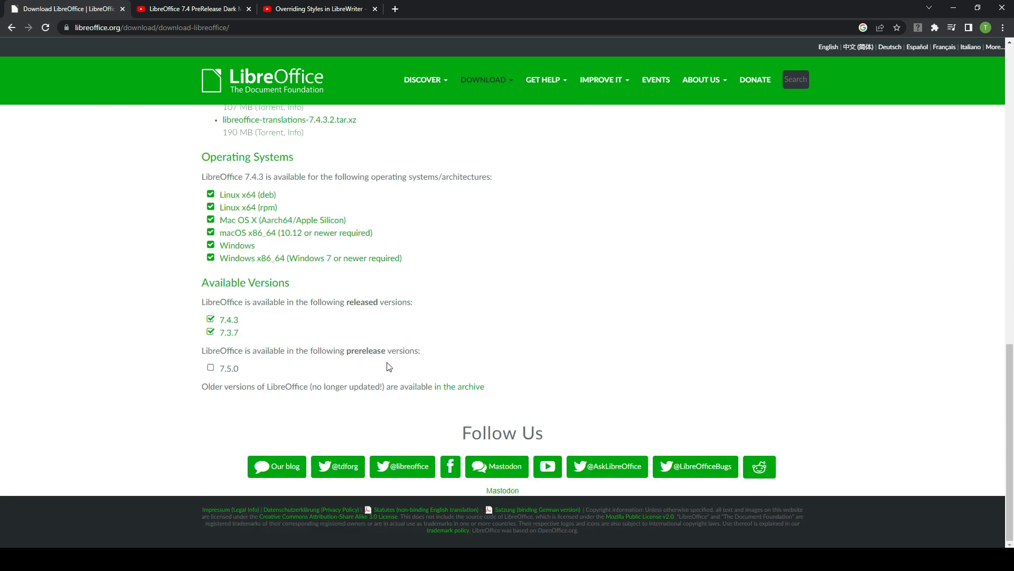
# Select the LibreOffice 7.5.0 prerelease version on the download page
pyautogui.click(210, 368)
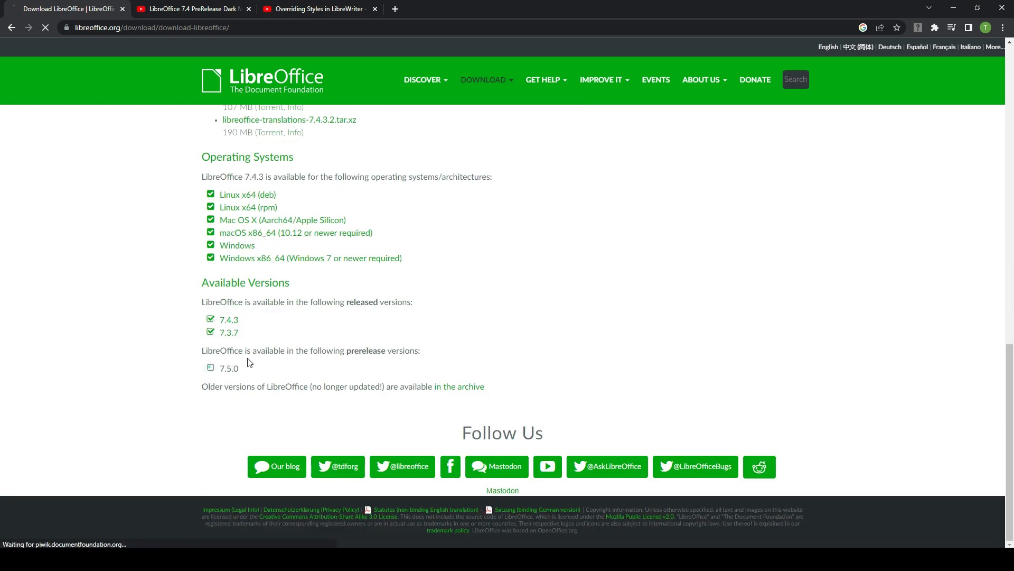
pyautogui.click(211, 368)
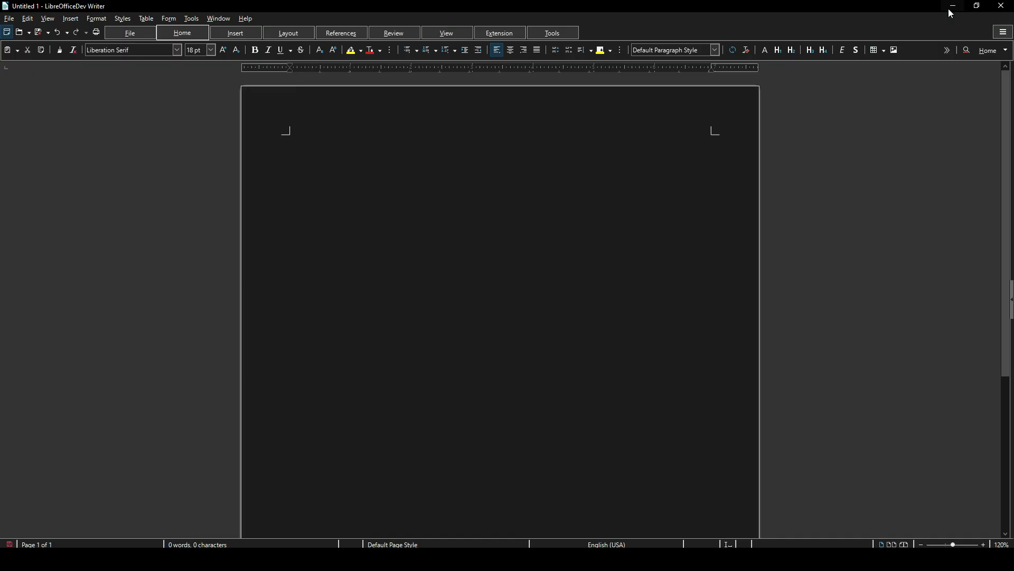
pyautogui.moveTo(403, 203)
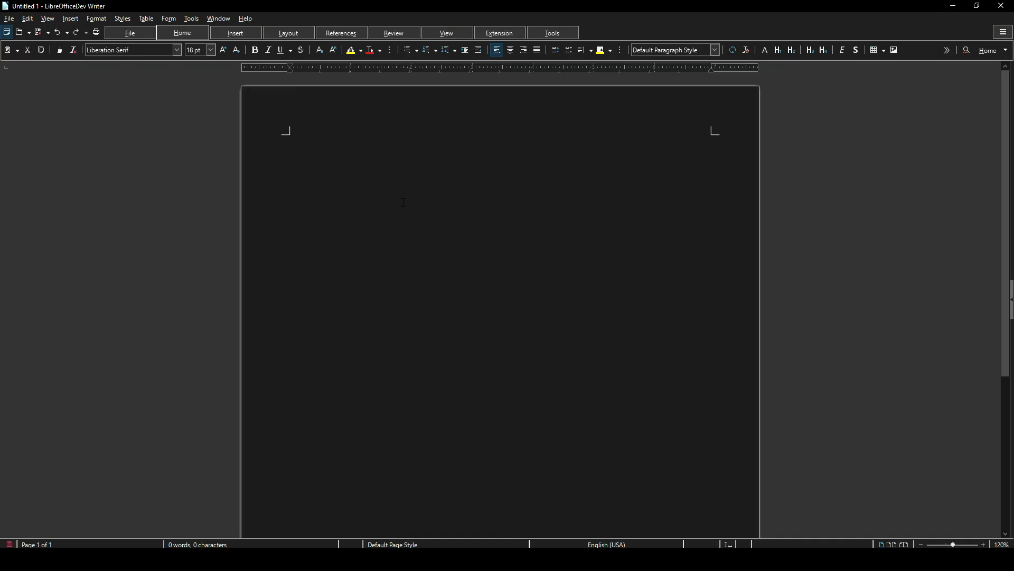
pyautogui.moveTo(653, 186)
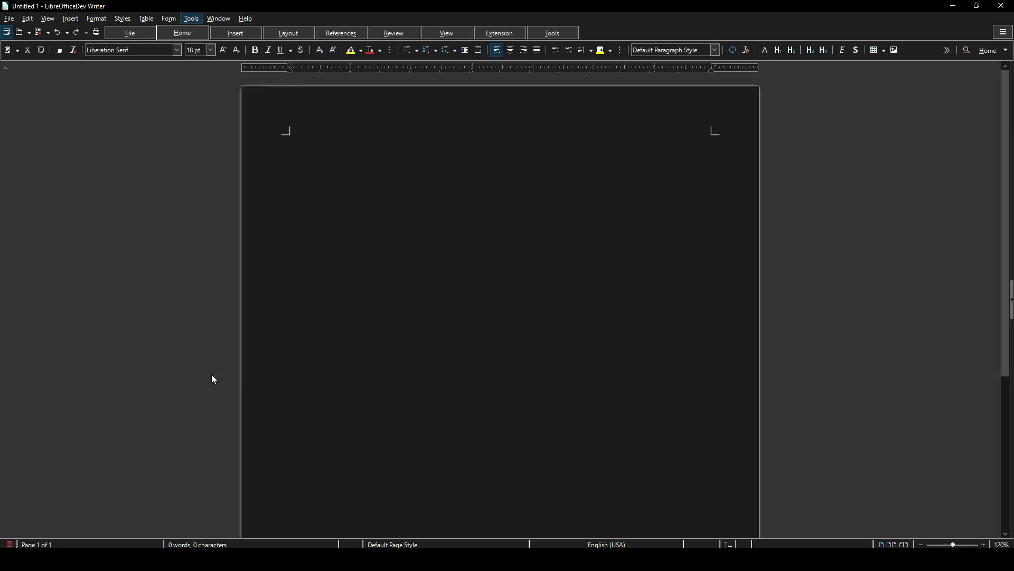
# Show the Tools menu in the dark LibreOfficeDev Writer window
pyautogui.click(190, 18)
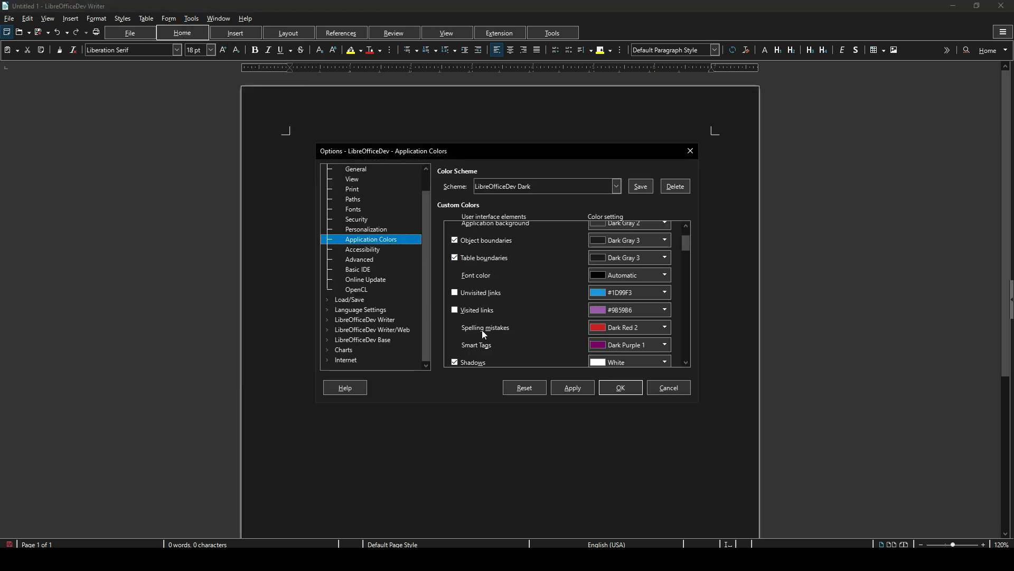
pyautogui.moveTo(588, 373)
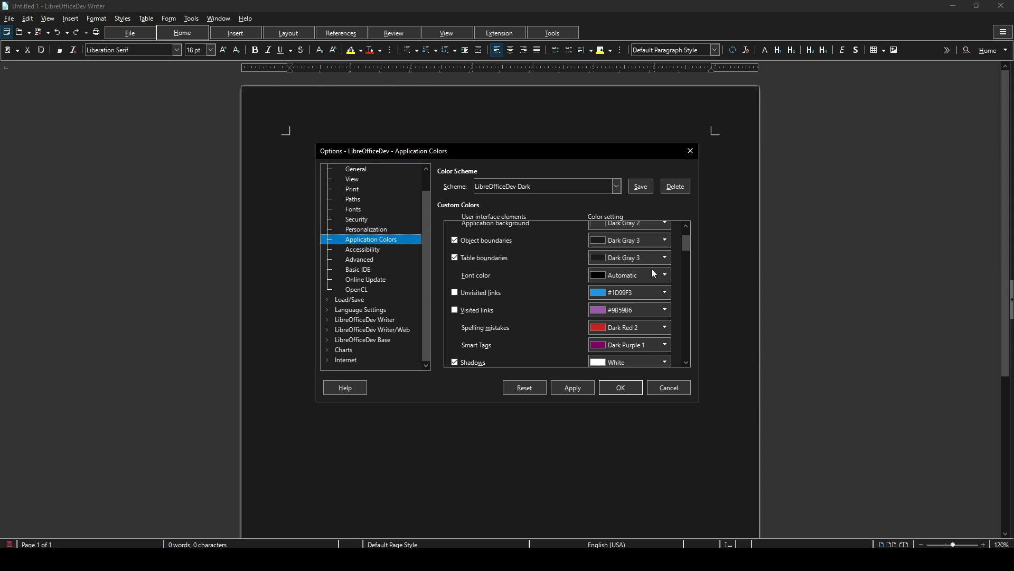
pyautogui.moveTo(524, 146)
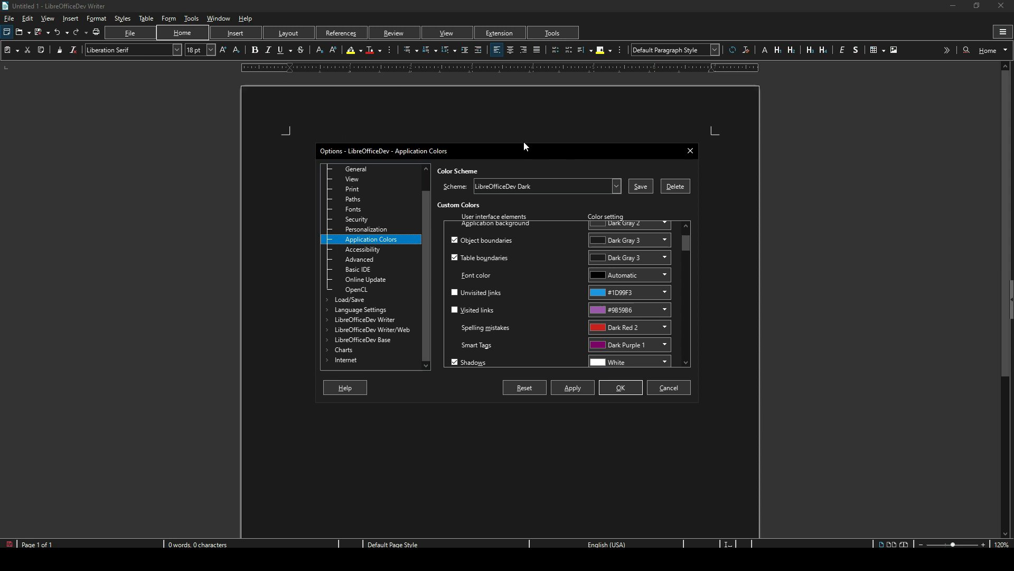
pyautogui.moveTo(525, 169)
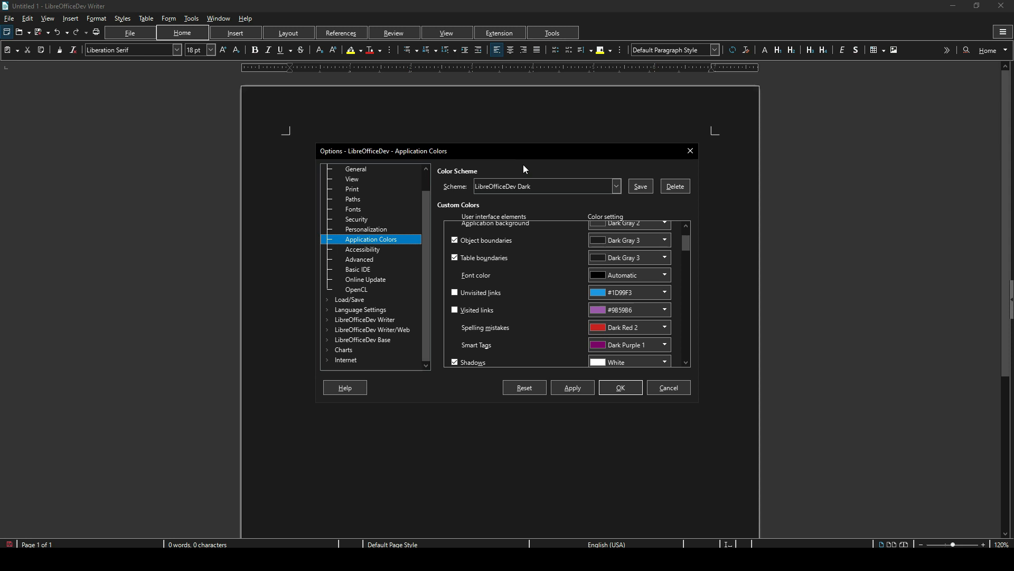
pyautogui.moveTo(380, 289)
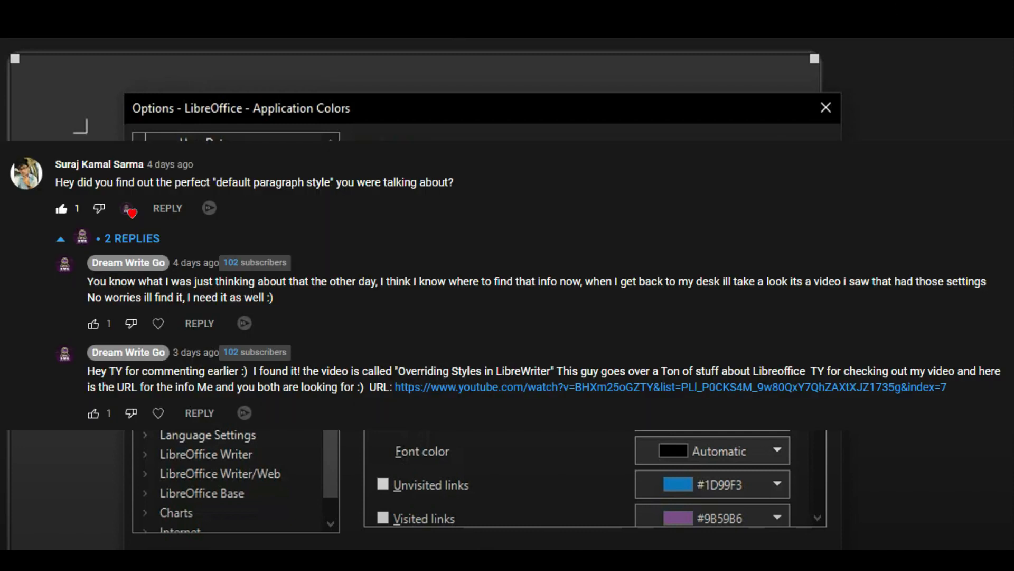
# Switch to the 'Overriding Styles in LibreWriter' YouTube video in Chrome
pyautogui.click(317, 9)
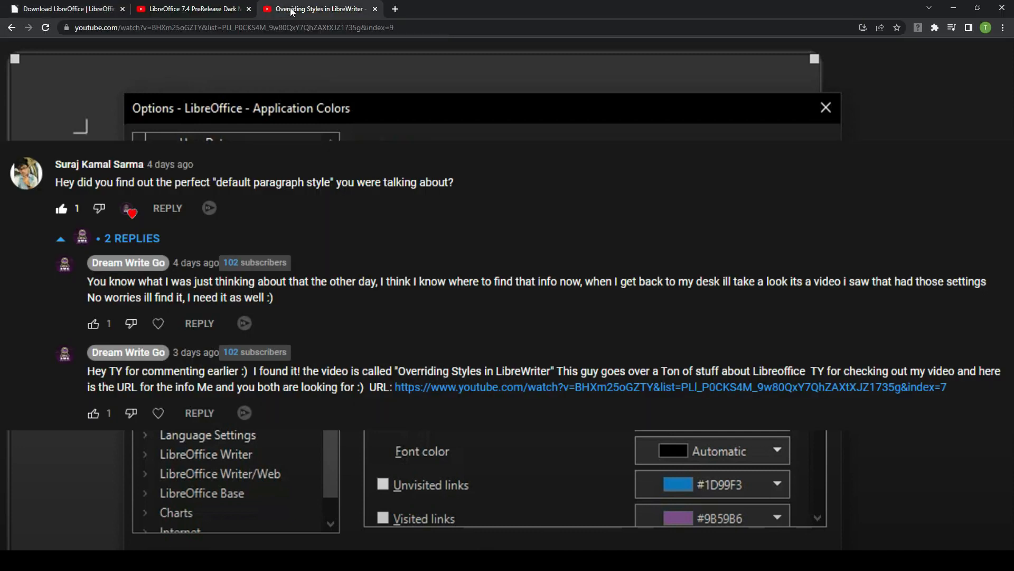